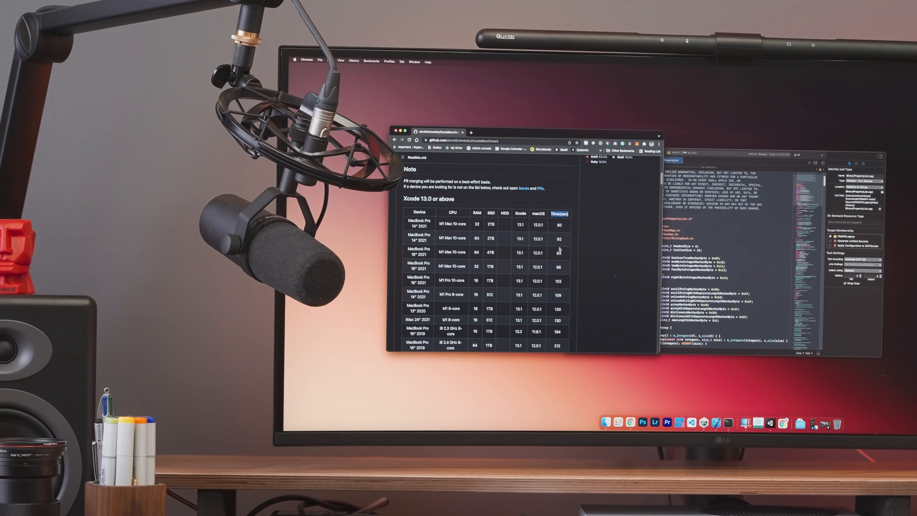
Step: Run 'sh benchmark' in the XcodeBenchmark folder to start the Xcode build benchmark
scroll("down", 3)
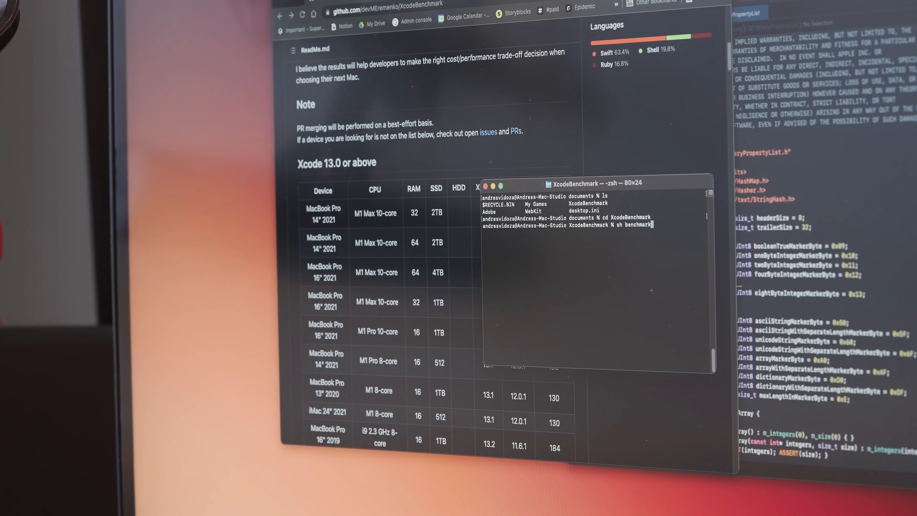
key("Return")
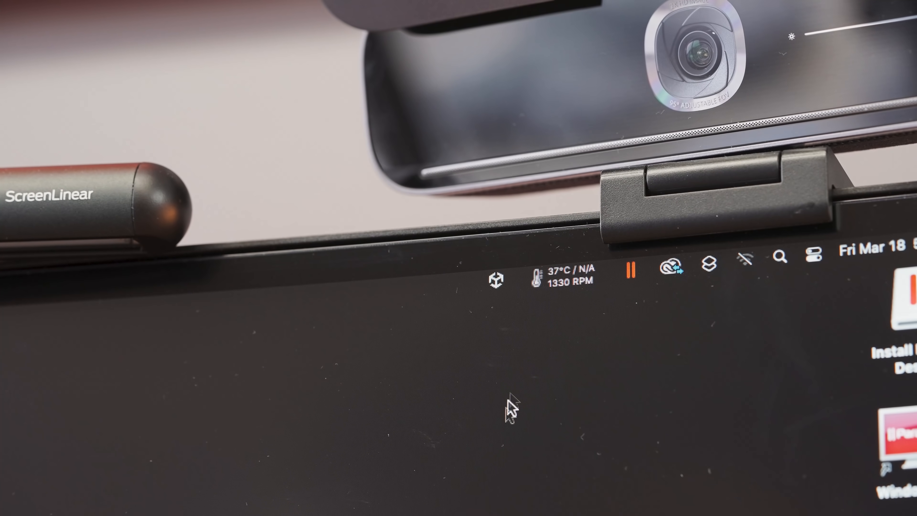
left_click(565, 270)
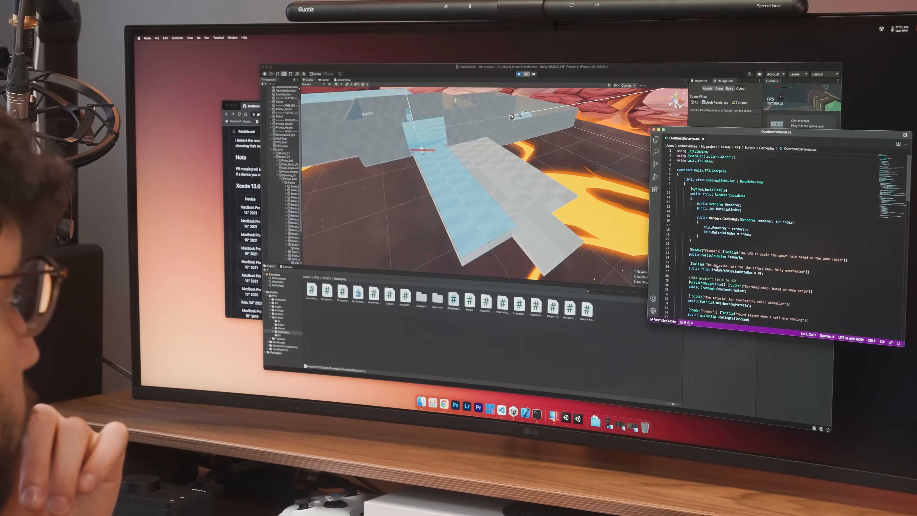
scroll("down", 3)
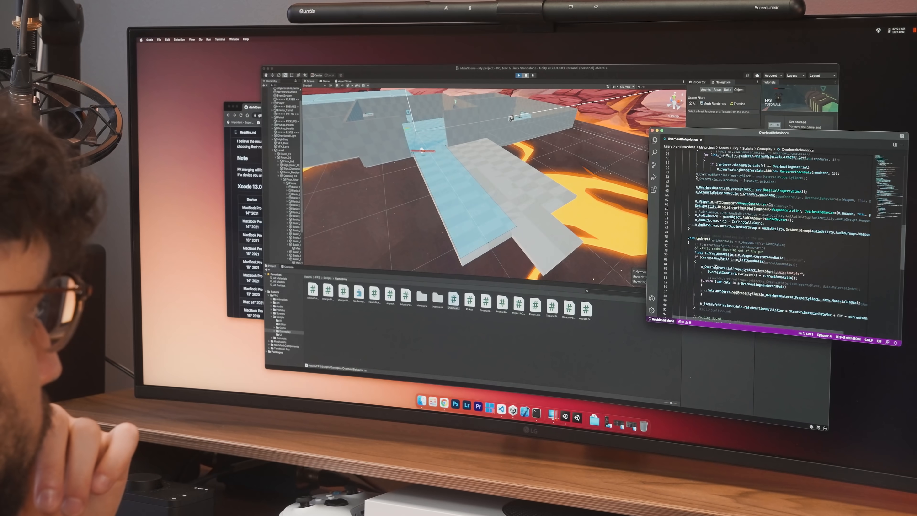
scroll("down", 3)
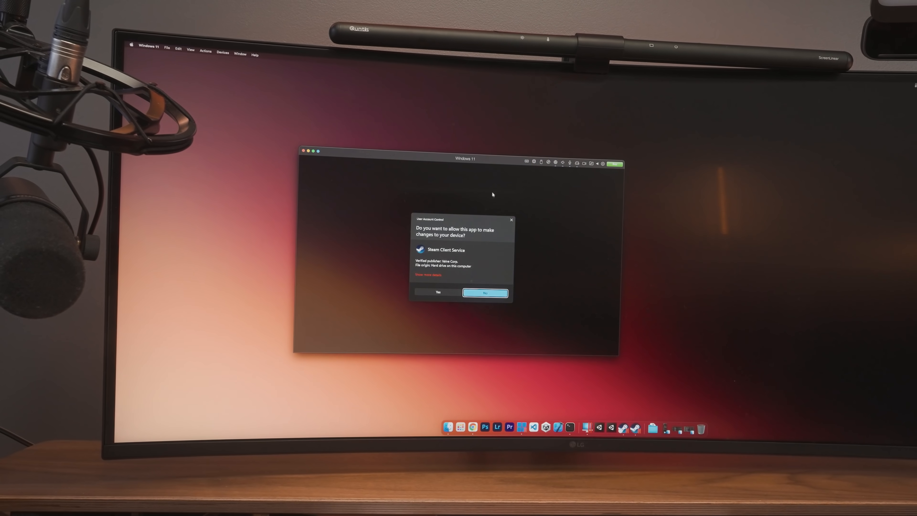
Step: Answer Yes on the UAC prompt for Steam Client Service so Steam launches in the Windows 11 VM
left_click(438, 292)
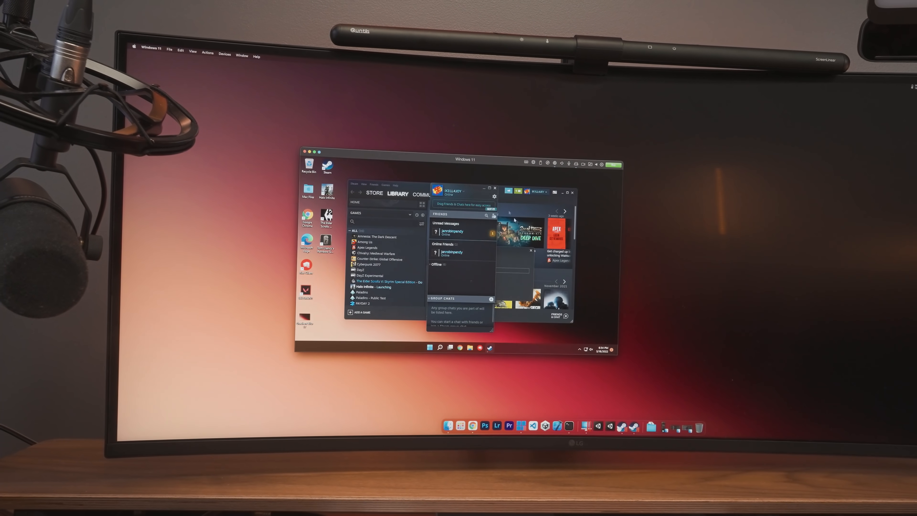
left_click(494, 188)
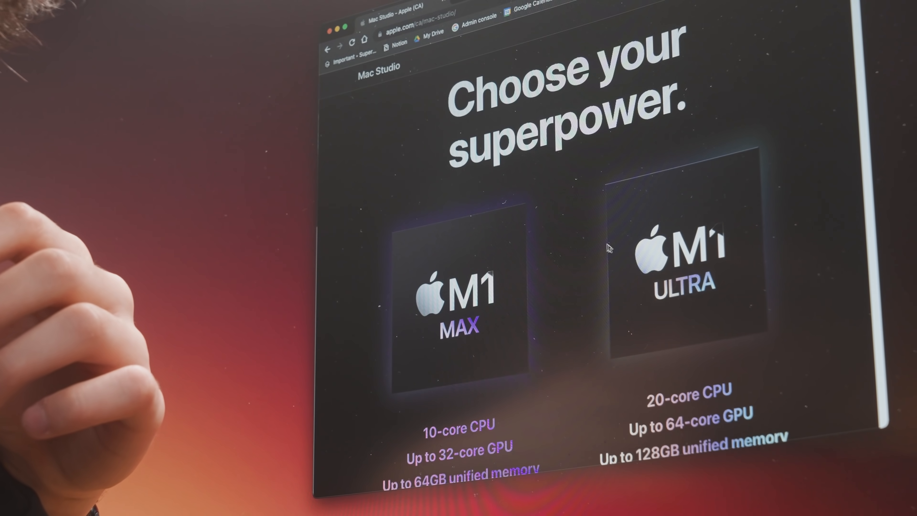
scroll("down", 3)
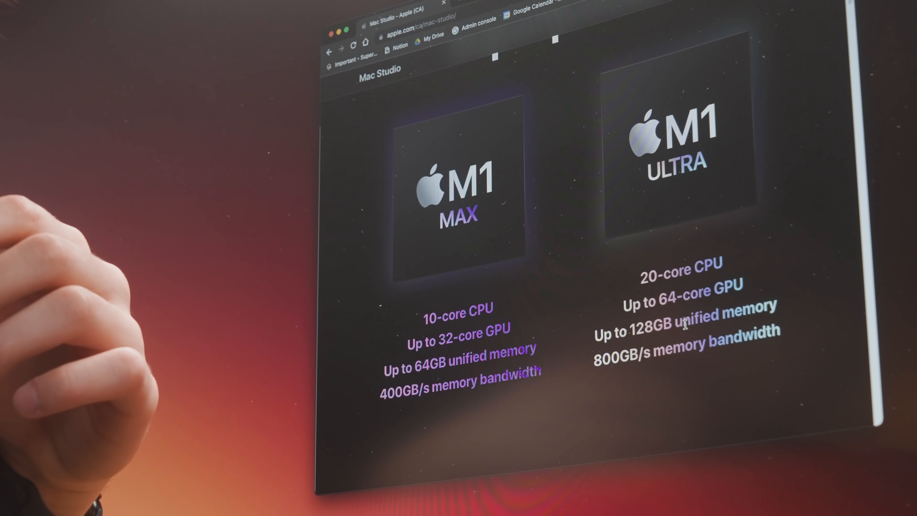